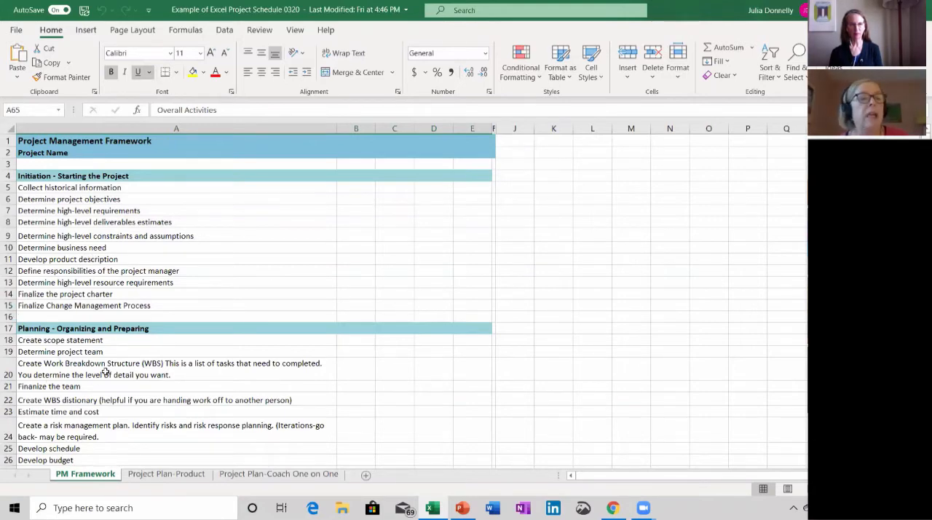
Scroll down through the PM Framework sheet's initiation, planning, executing, controlling and closing phases
{"action": "scroll", "scroll_direction": "down", "scroll_amount": 3}
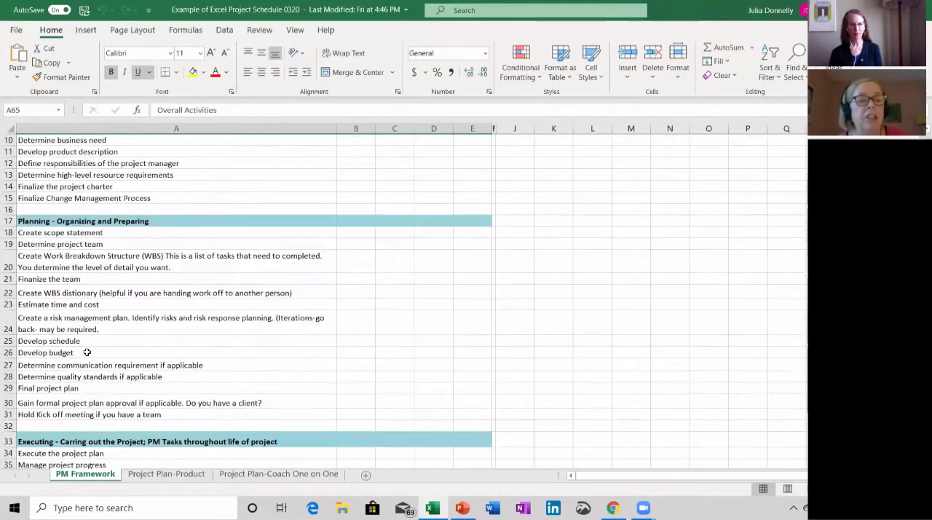
{"action": "scroll", "scroll_direction": "down", "scroll_amount": 3}
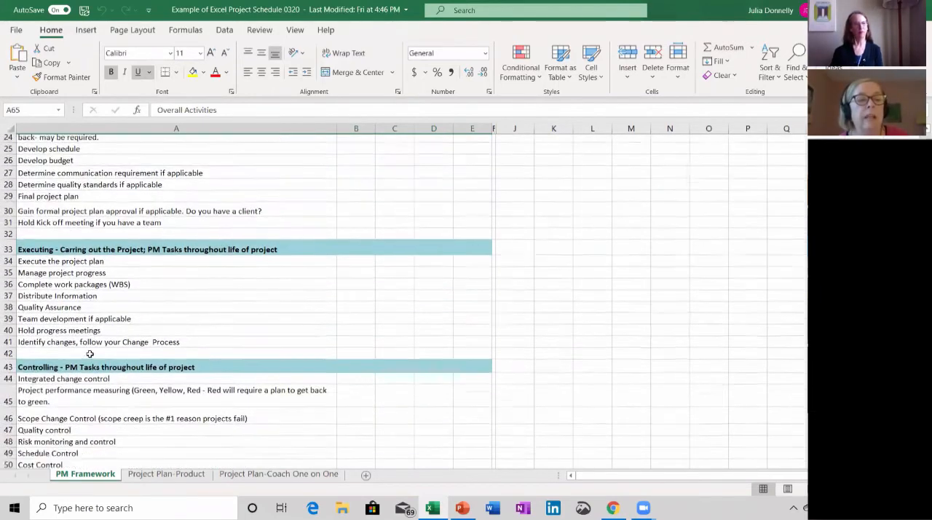
{"action": "scroll", "scroll_direction": "down", "scroll_amount": 3}
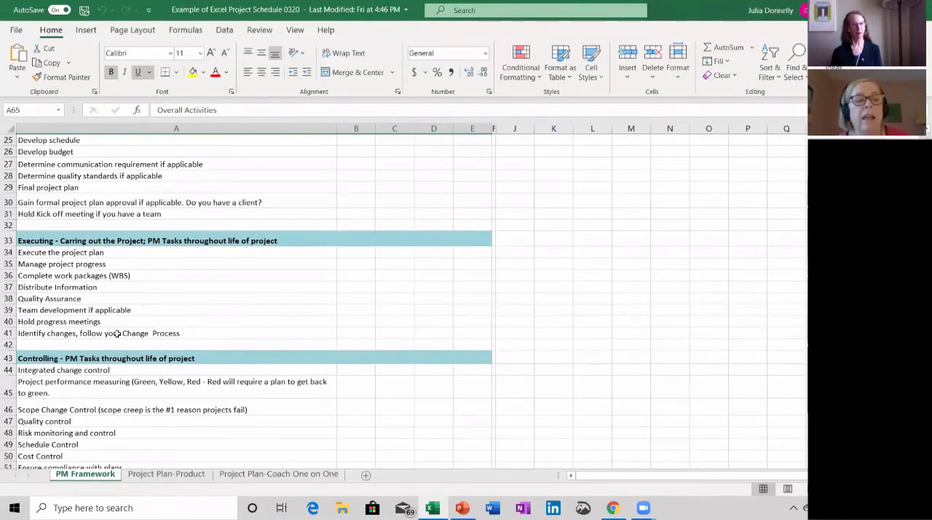
{"action": "scroll", "scroll_direction": "down", "scroll_amount": 3}
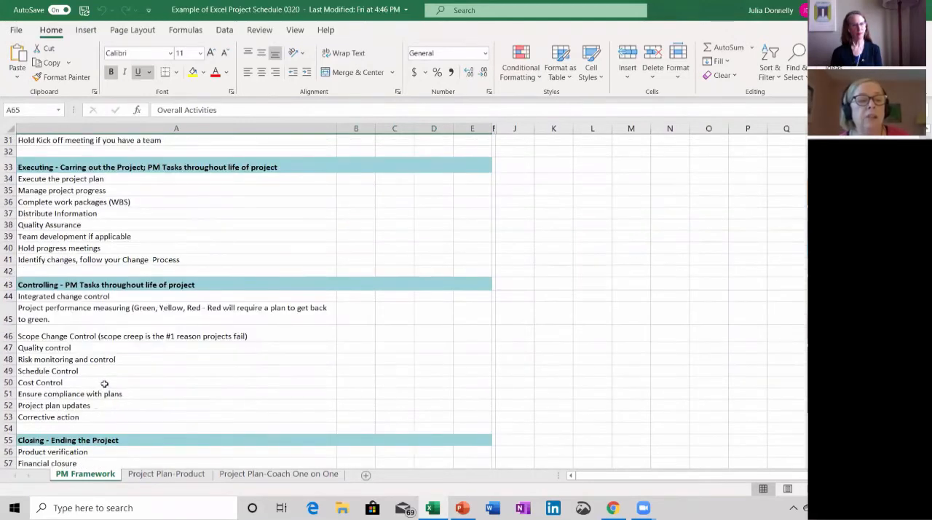
{"action": "scroll", "scroll_direction": "down", "scroll_amount": 3}
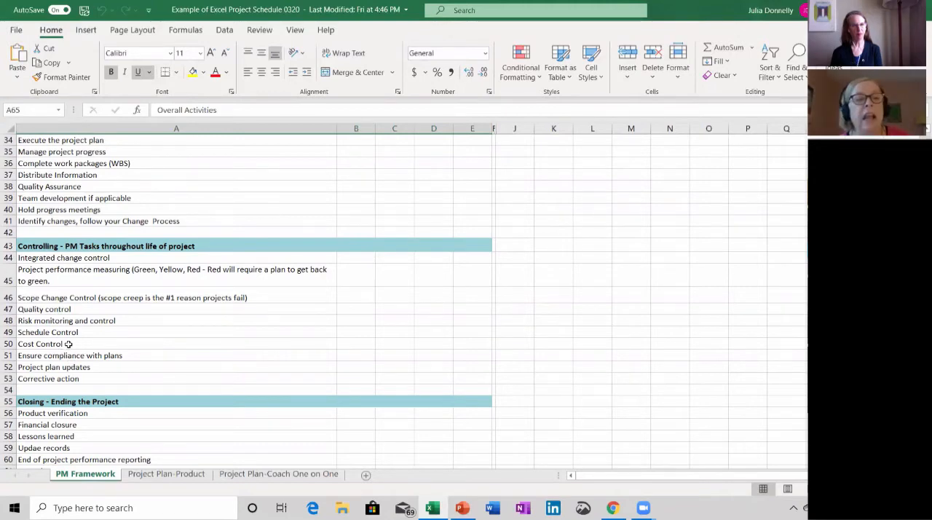
{"action": "mouse_move", "coordinate": [47, 332]}
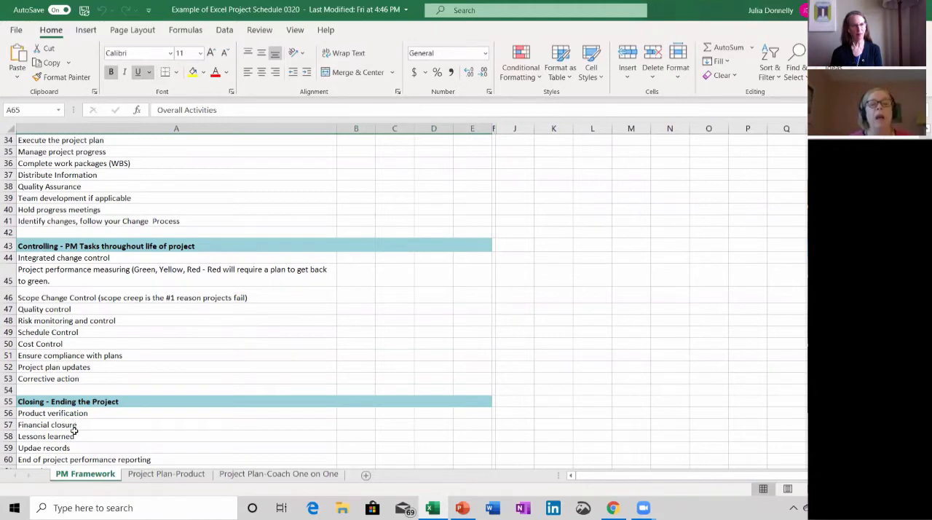
{"action": "mouse_move", "coordinate": [121, 365]}
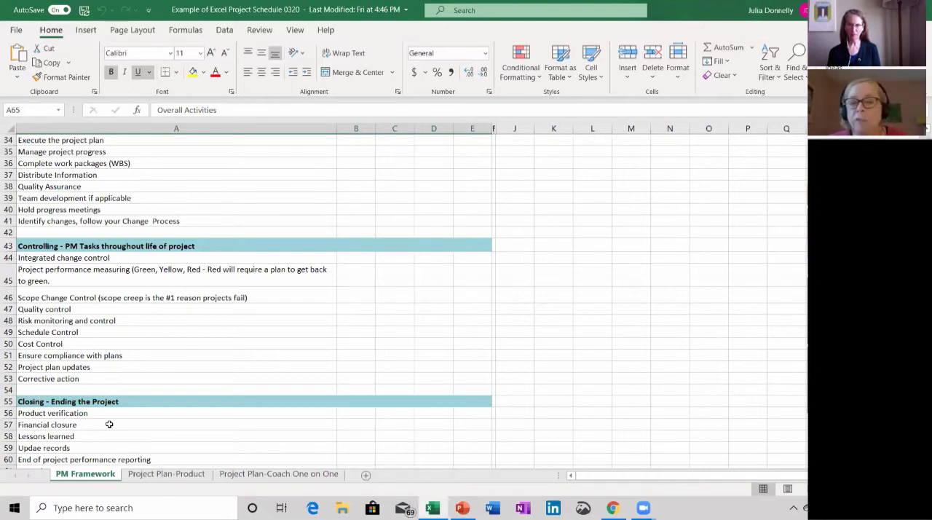
{"action": "mouse_move", "coordinate": [34, 421]}
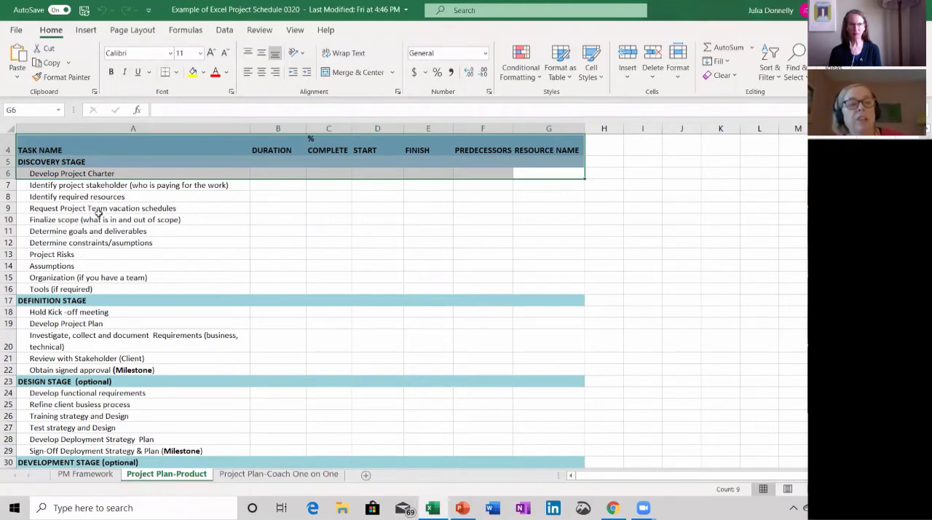
{"action": "left_click", "coordinate": [278, 207]}
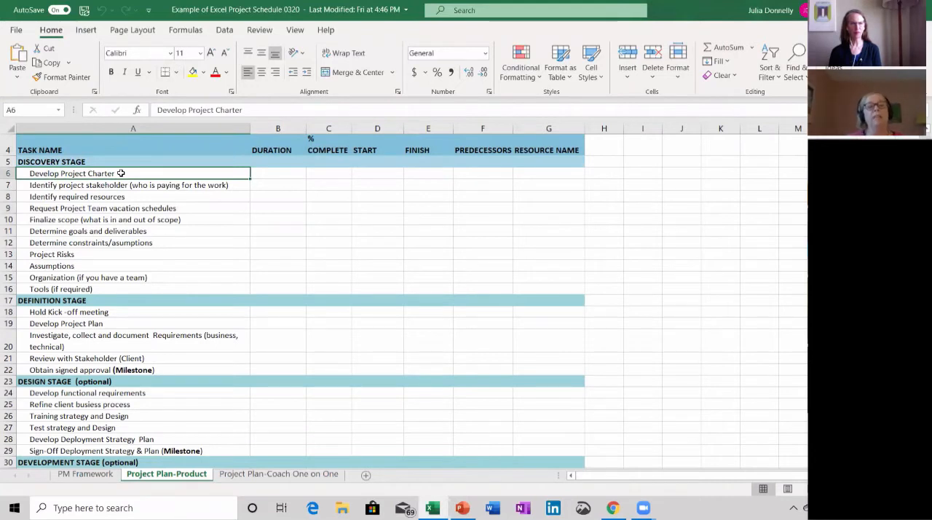
{"action": "mouse_move", "coordinate": [318, 226]}
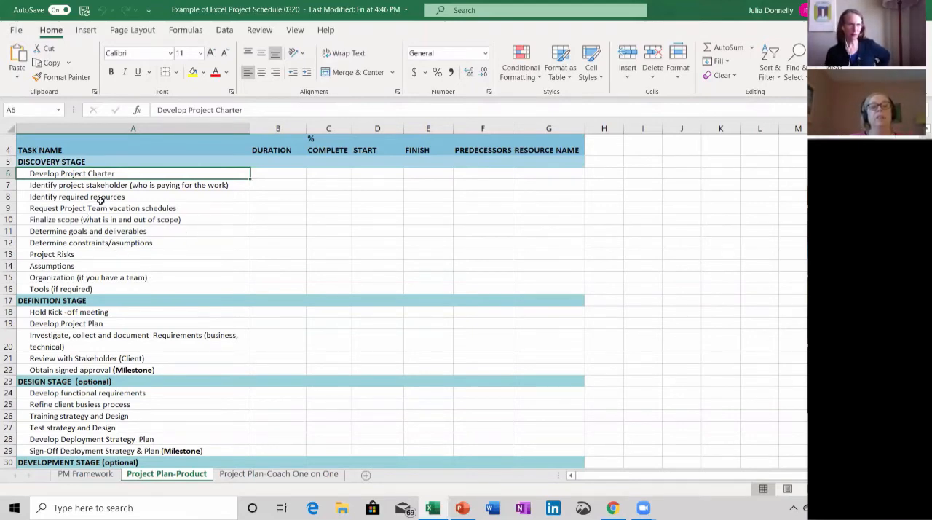
{"action": "mouse_move", "coordinate": [256, 216]}
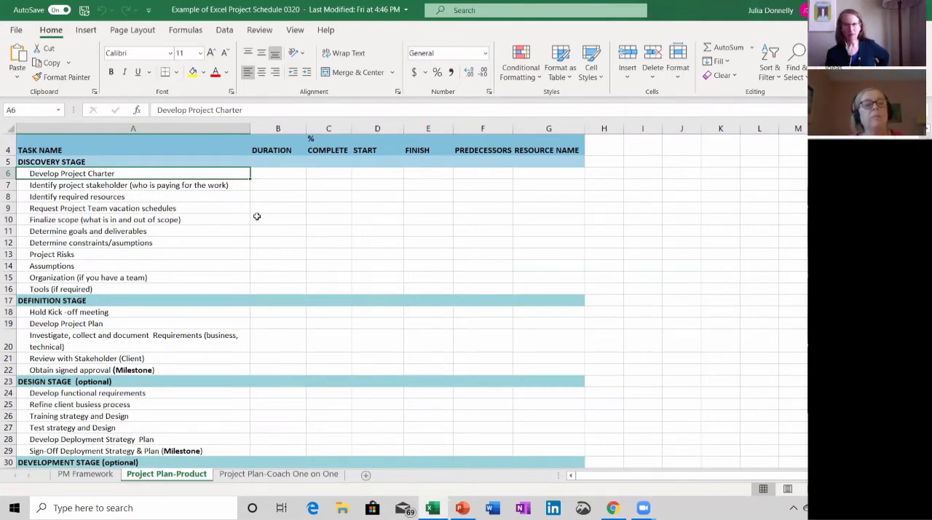
{"action": "left_click", "coordinate": [121, 311]}
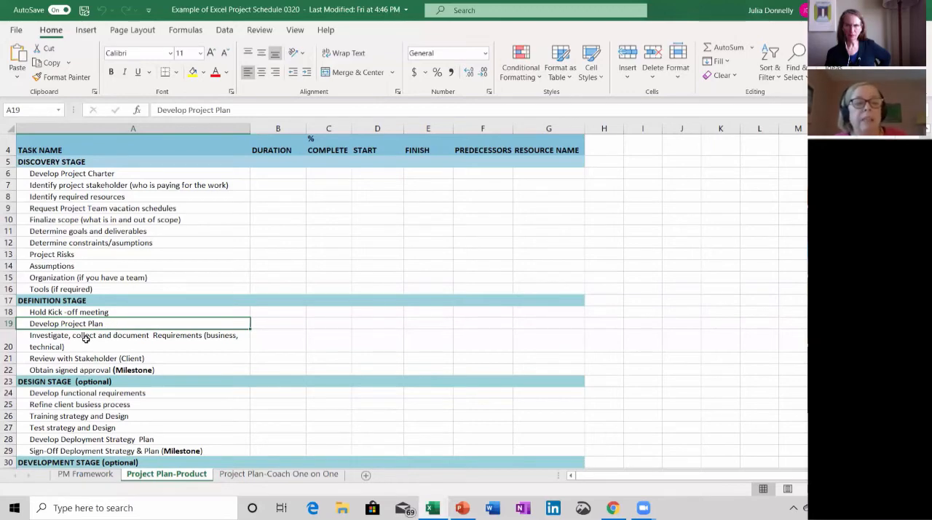
Scroll the Project Plan-Product sheet down to Governance, then switch to Project Plan-Coach One on One
{"action": "scroll", "scroll_direction": "down", "scroll_amount": 3}
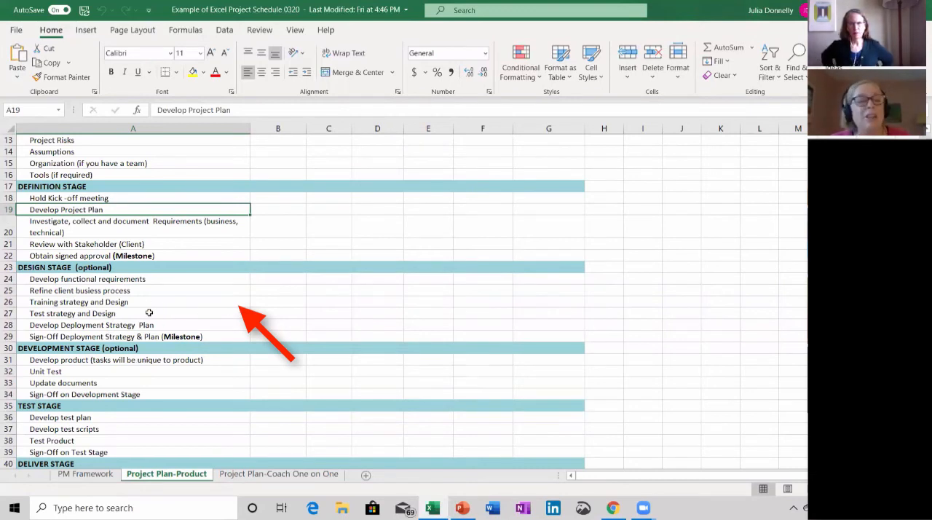
{"action": "mouse_move", "coordinate": [133, 313]}
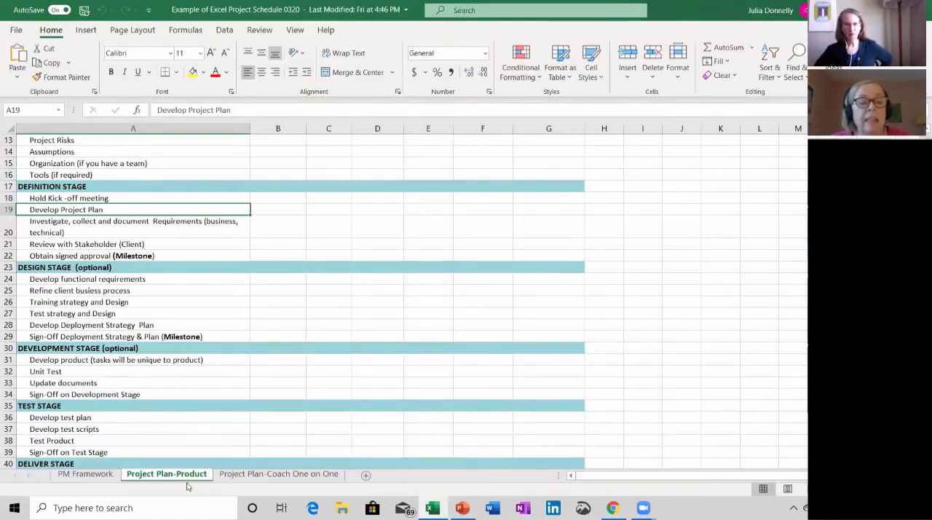
{"action": "scroll", "scroll_direction": "down", "scroll_amount": 3}
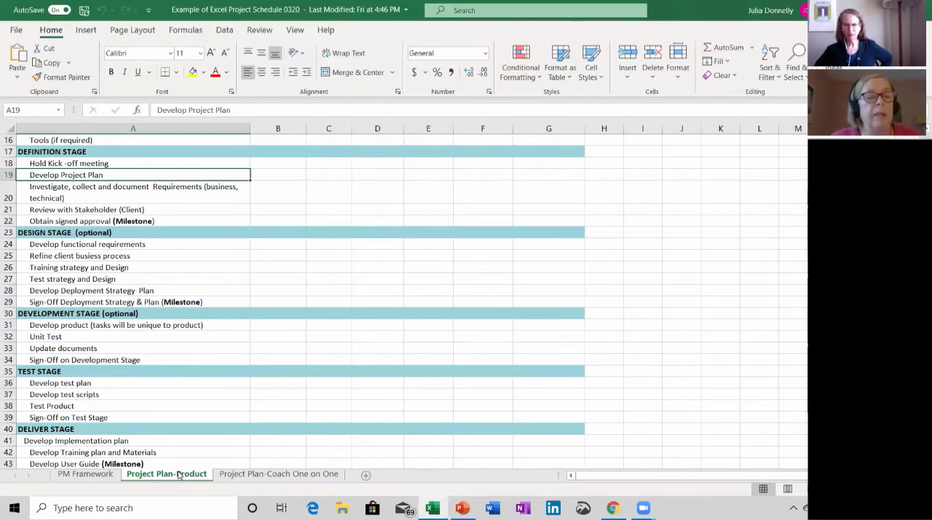
{"action": "scroll", "scroll_direction": "down", "scroll_amount": 3}
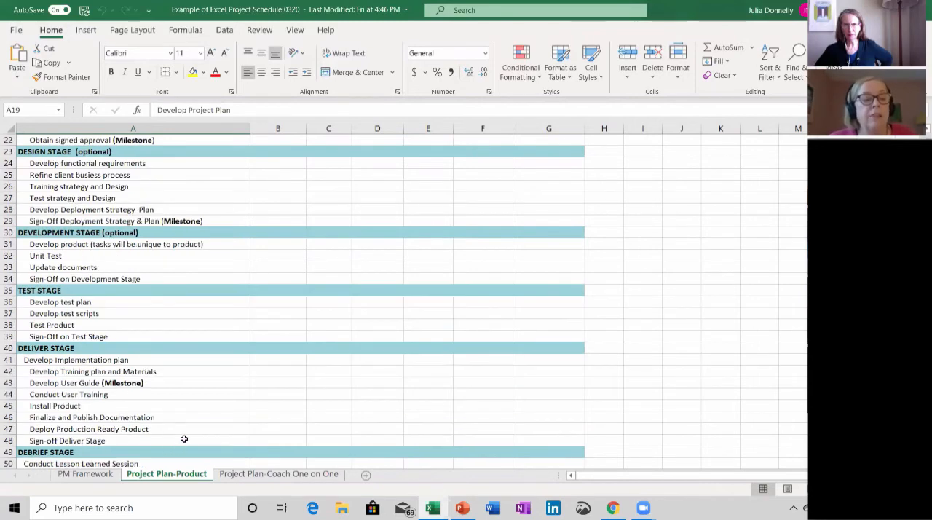
{"action": "scroll", "scroll_direction": "down", "scroll_amount": 3}
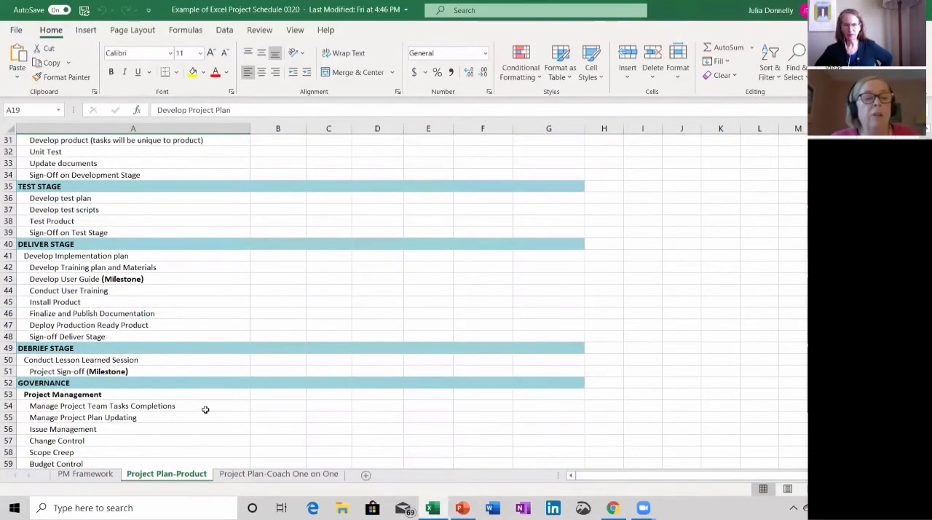
{"action": "scroll", "scroll_direction": "down", "scroll_amount": 3}
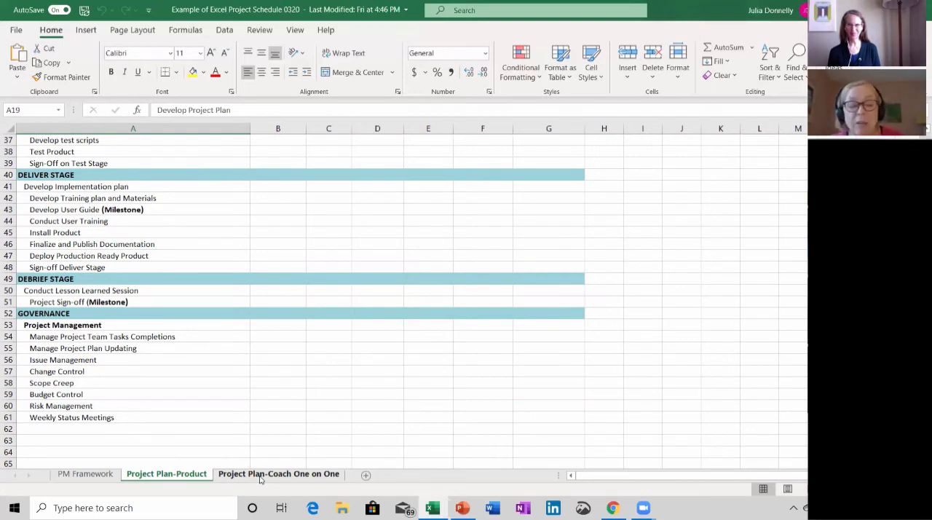
{"action": "left_click", "coordinate": [280, 473]}
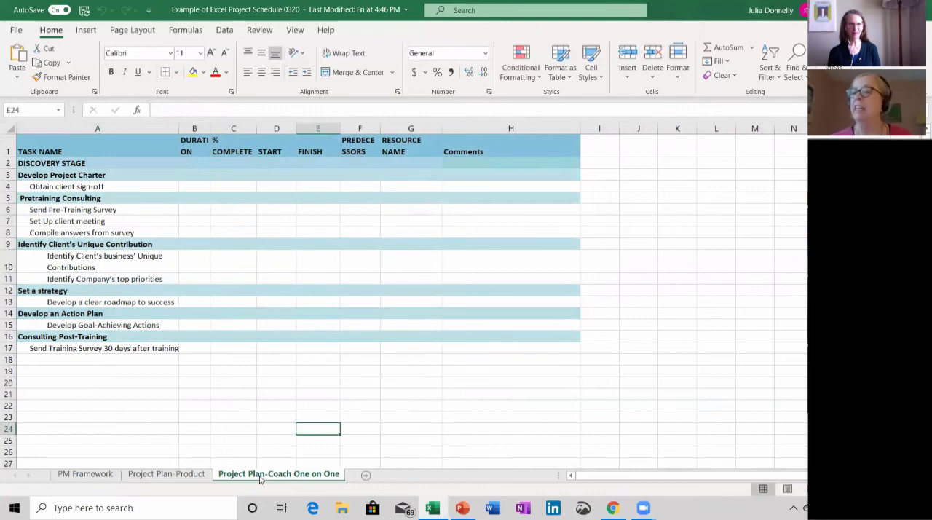